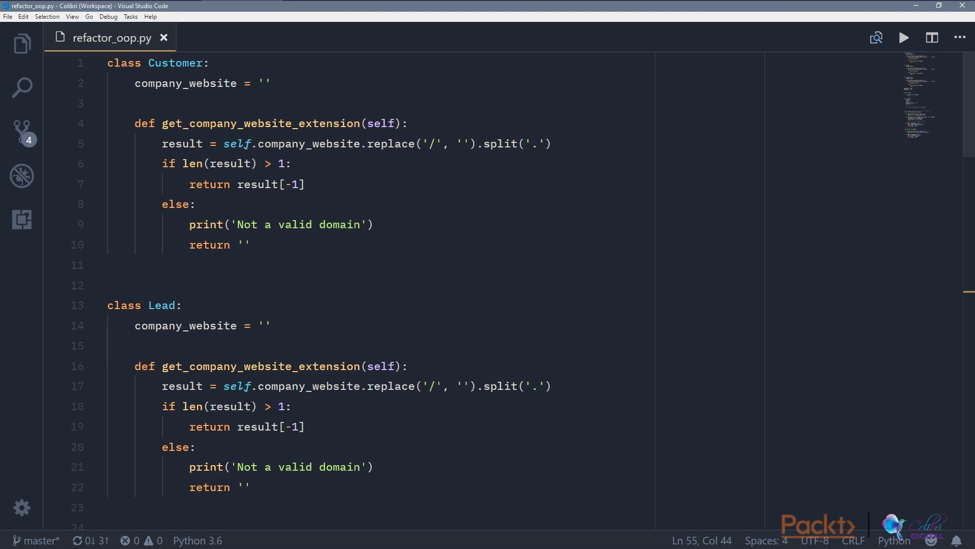
Step: Scroll from the Opportunity class down to the Company class at line 46
{"action": "double_click", "coordinate": [175, 63]}
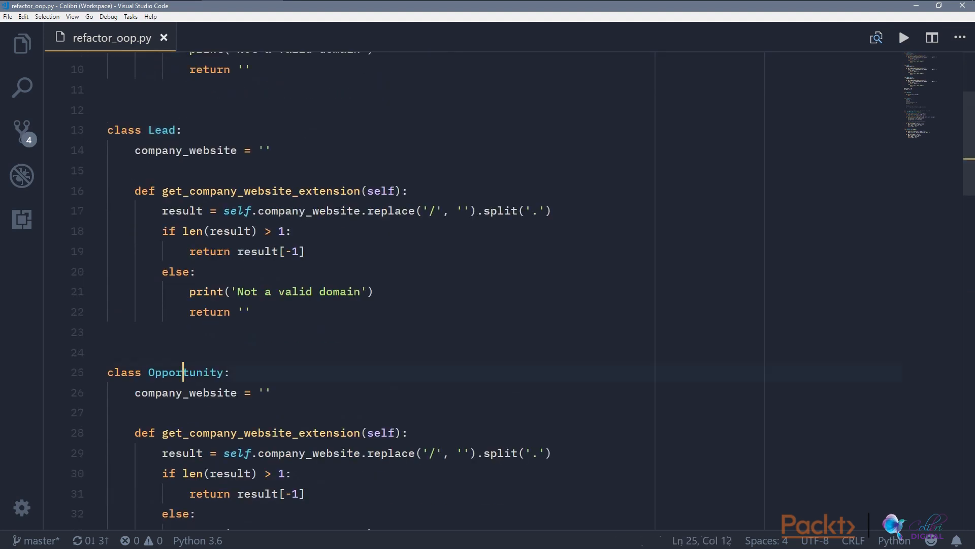
{"action": "scroll", "scroll_direction": "up", "scroll_amount": 3}
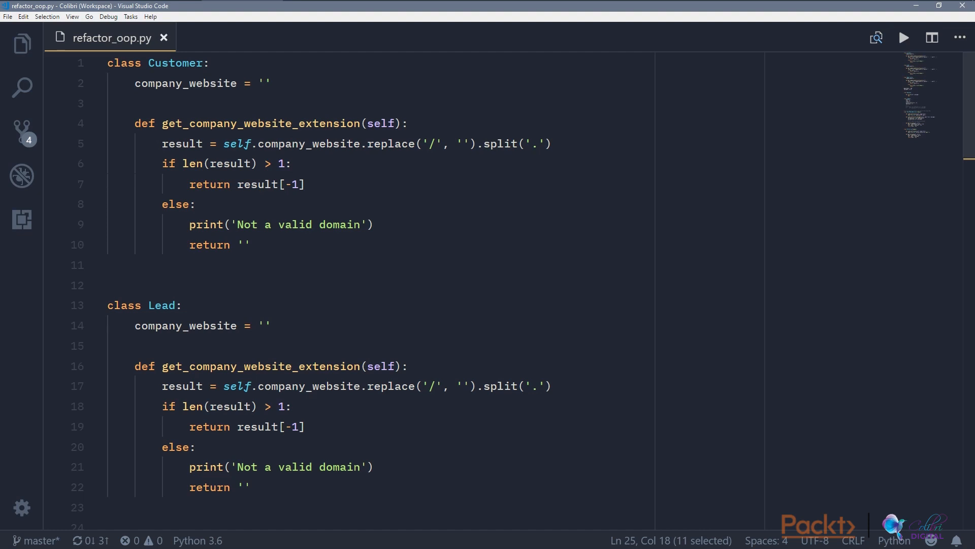
{"action": "scroll", "scroll_direction": "down", "scroll_amount": 3}
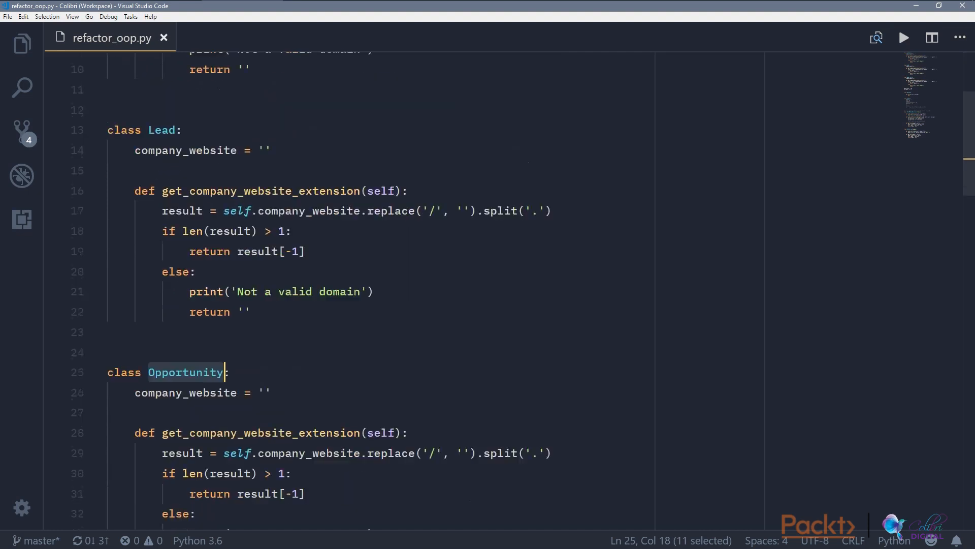
{"action": "scroll", "scroll_direction": "down", "scroll_amount": 3}
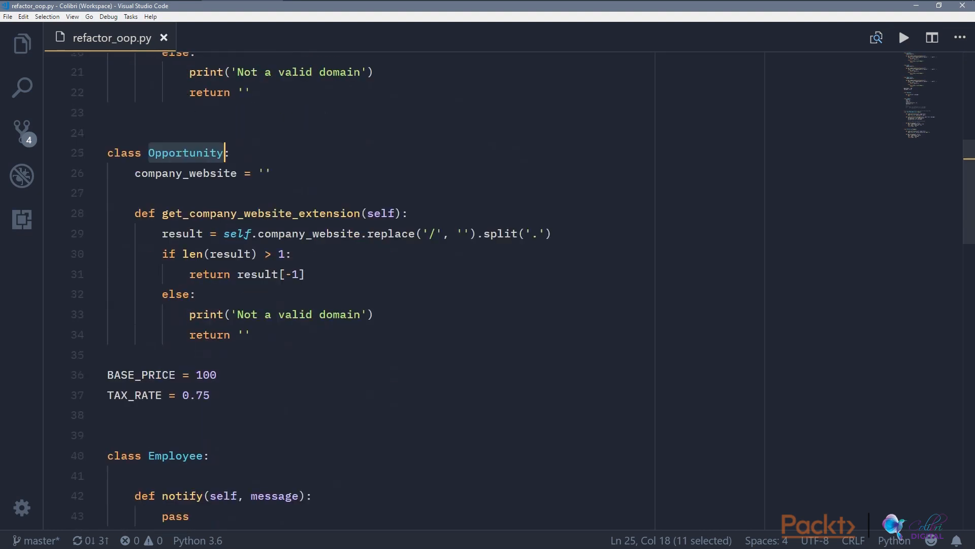
{"action": "scroll", "scroll_direction": "up", "scroll_amount": 3}
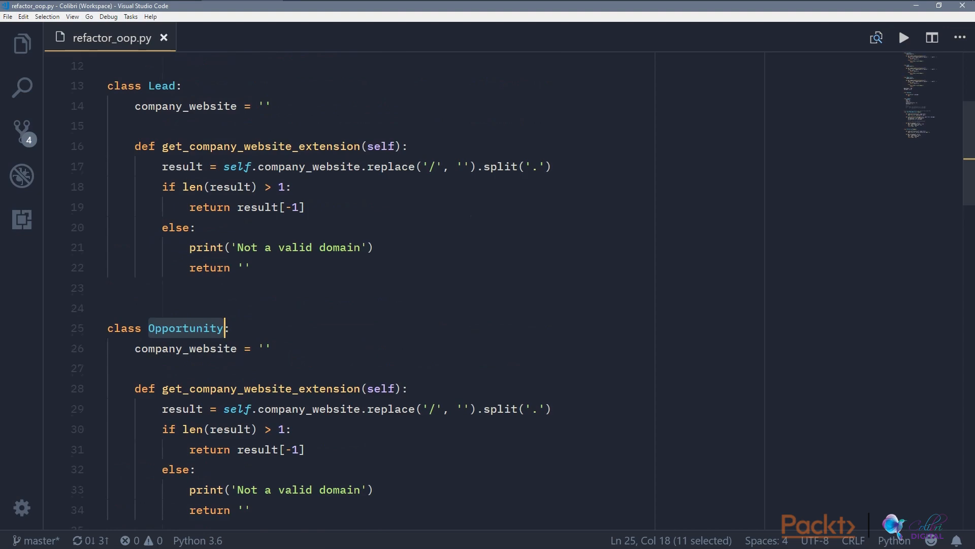
{"action": "scroll", "scroll_direction": "up", "scroll_amount": 3}
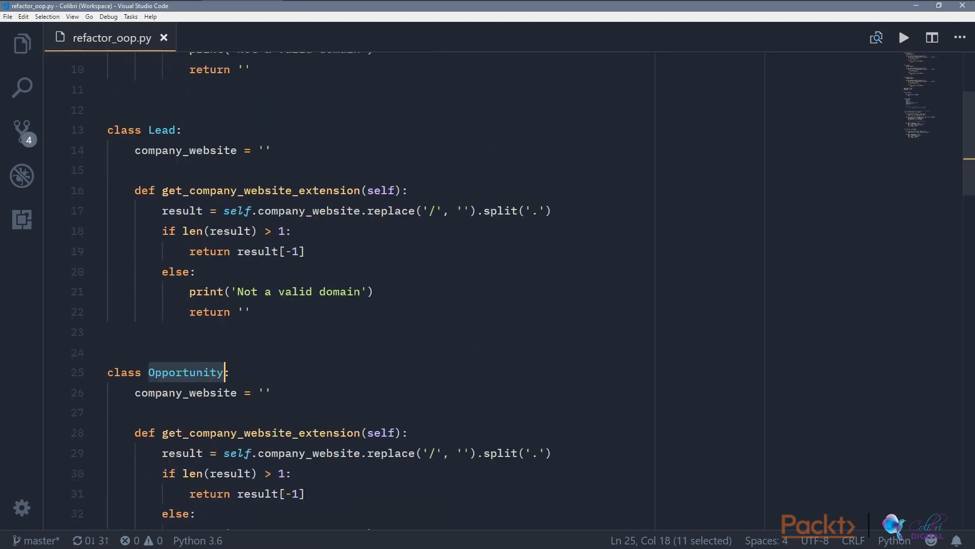
{"action": "scroll", "scroll_direction": "down", "scroll_amount": 3}
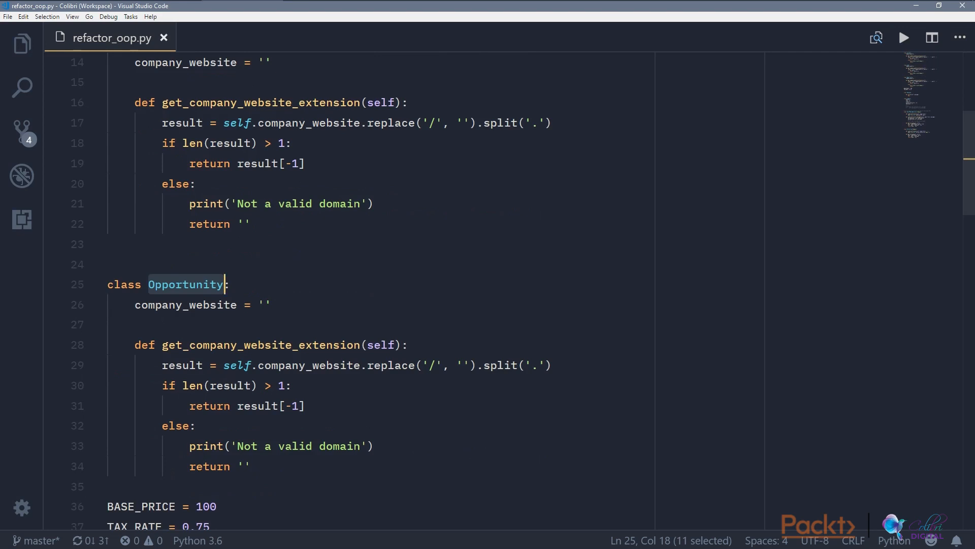
{"action": "scroll", "scroll_direction": "up", "scroll_amount": 3}
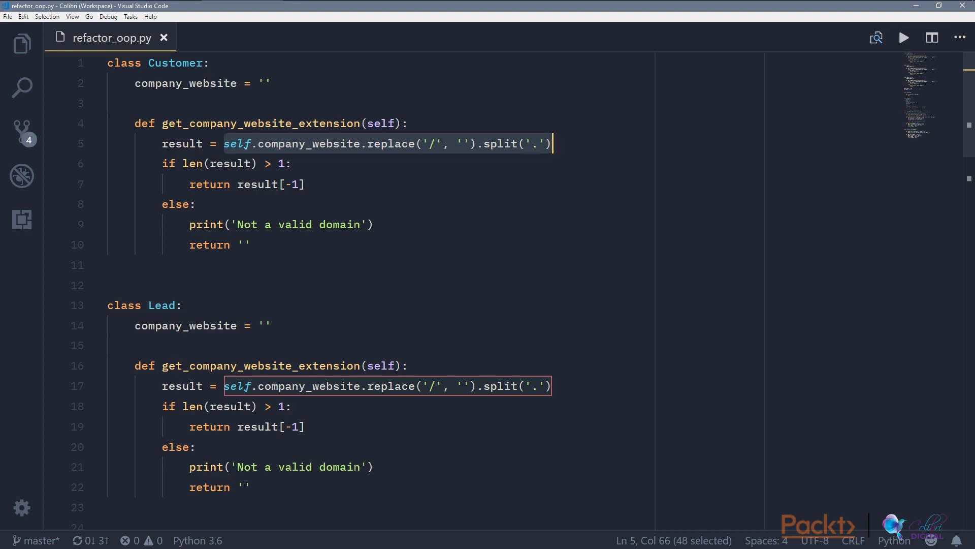
{"action": "scroll", "scroll_direction": "down", "scroll_amount": 3}
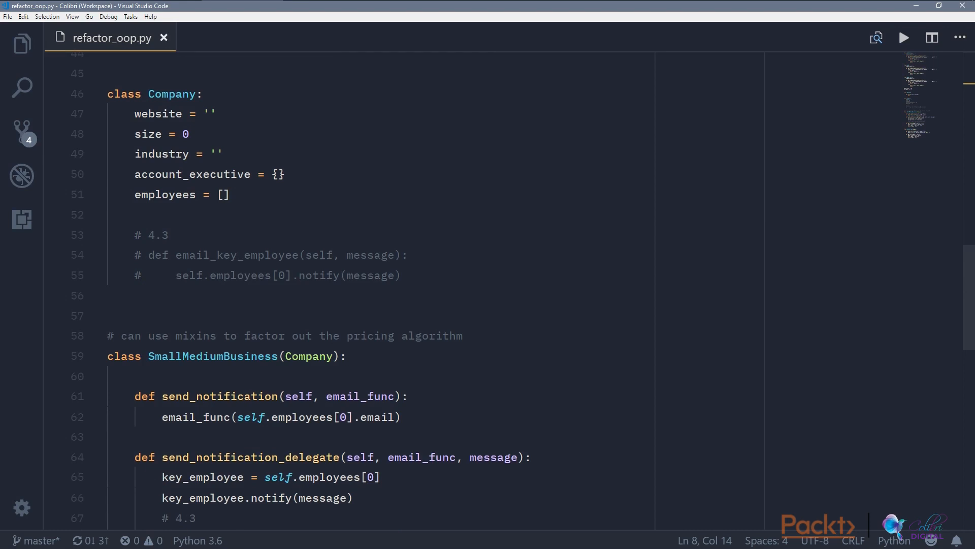
Step: Select the website attribute of Company and inspect the employees attribute
{"action": "left_click", "coordinate": [176, 113]}
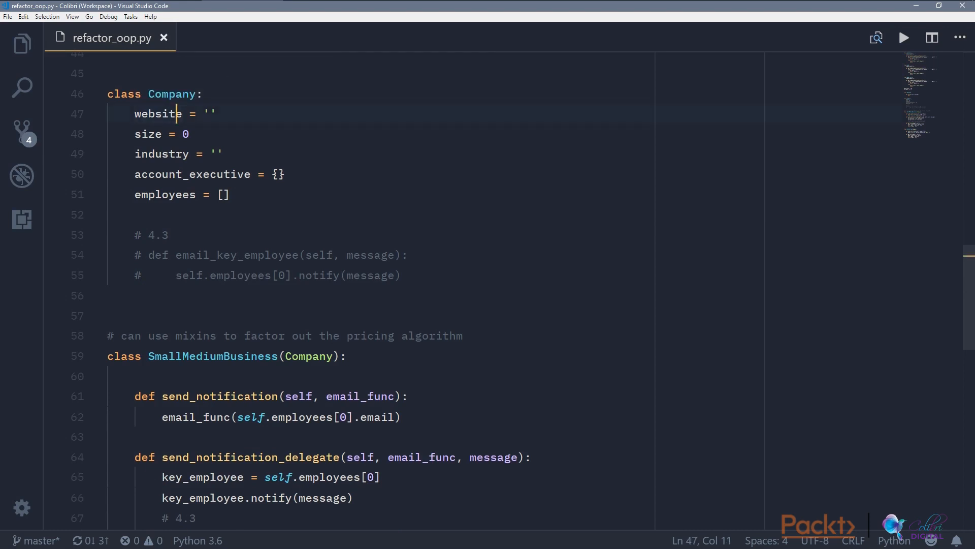
{"action": "double_click", "coordinate": [147, 134]}
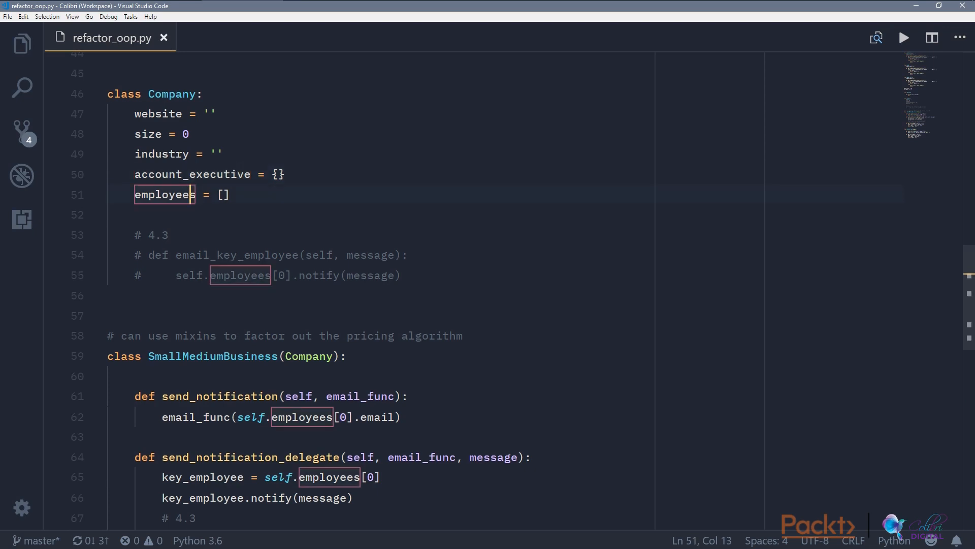
{"action": "left_click", "coordinate": [228, 194]}
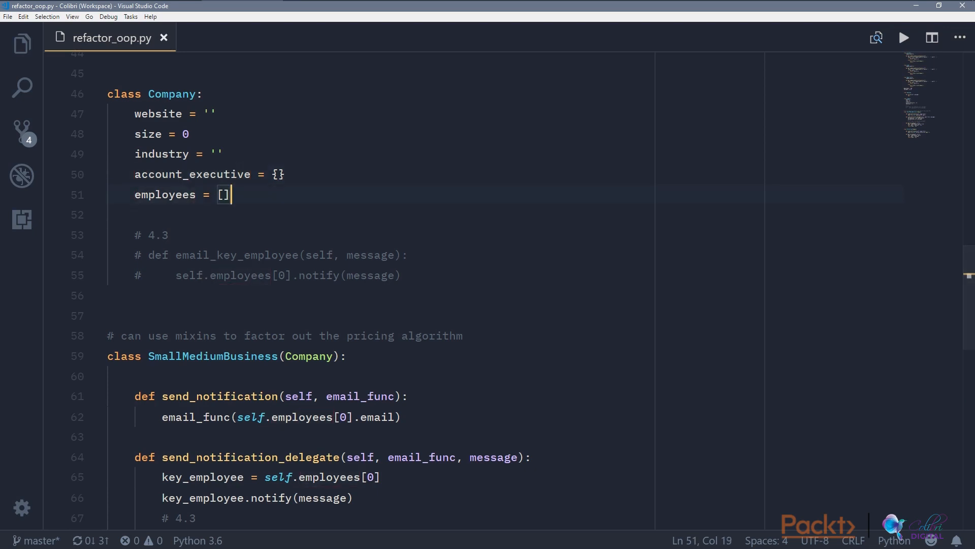
{"action": "scroll", "scroll_direction": "down", "scroll_amount": 3}
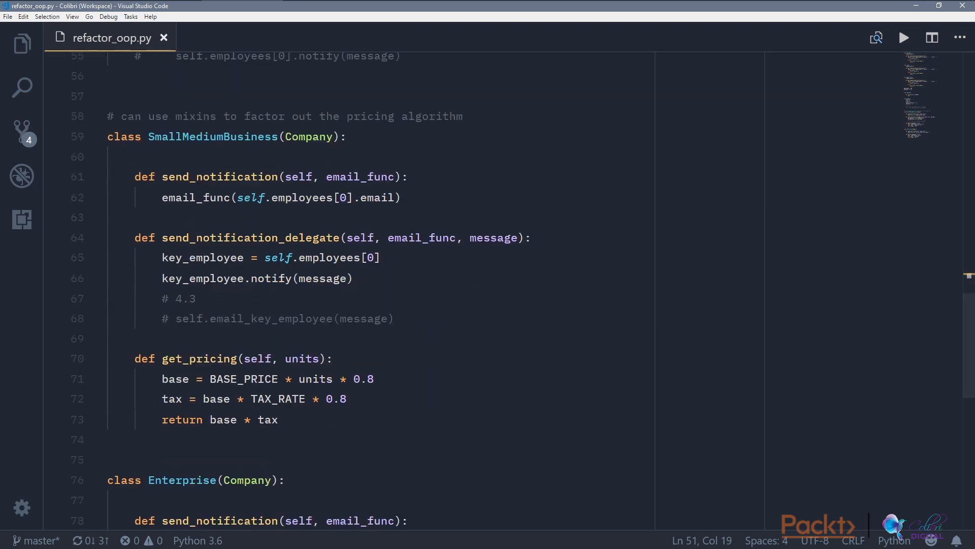
{"action": "scroll", "scroll_direction": "down", "scroll_amount": 3}
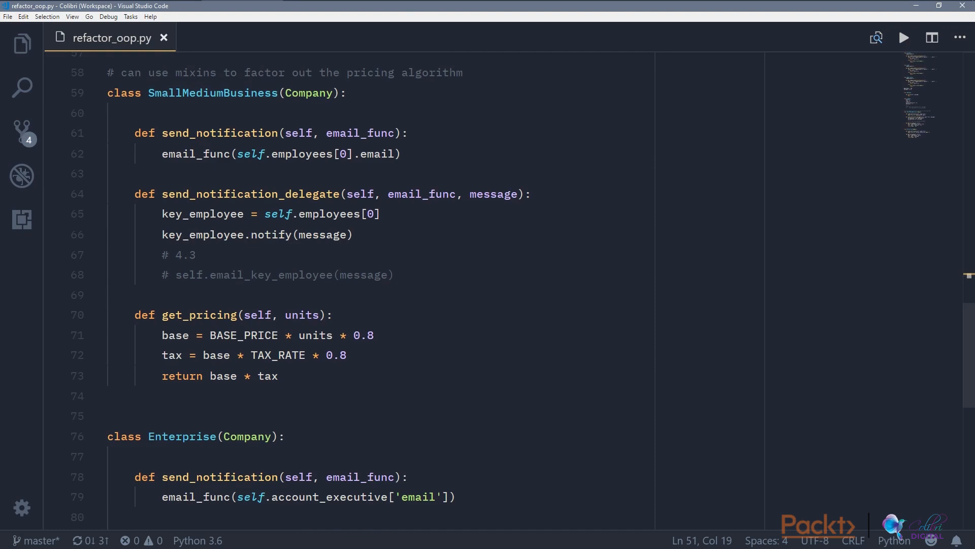
{"action": "scroll", "scroll_direction": "down", "scroll_amount": 3}
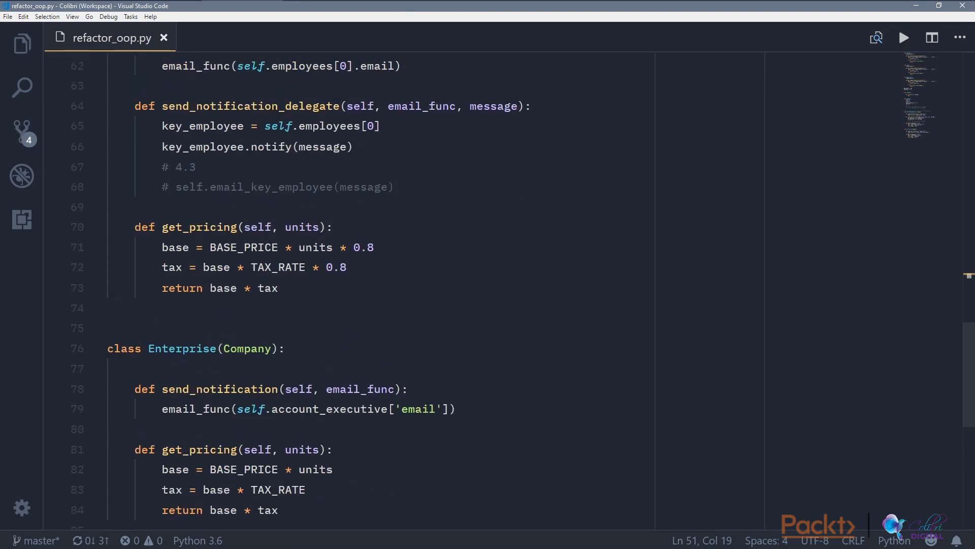
{"action": "scroll", "scroll_direction": "up", "scroll_amount": 3}
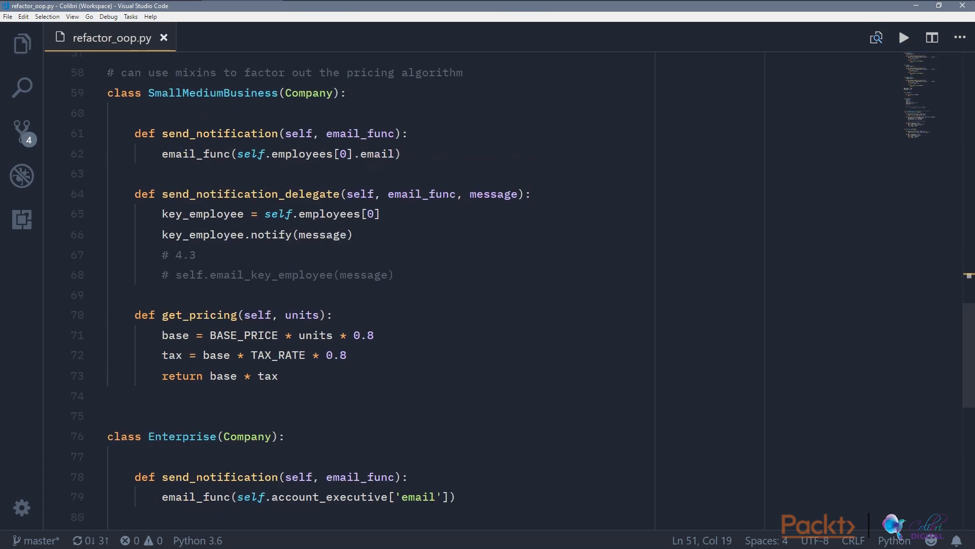
{"action": "scroll", "scroll_direction": "down", "scroll_amount": 3}
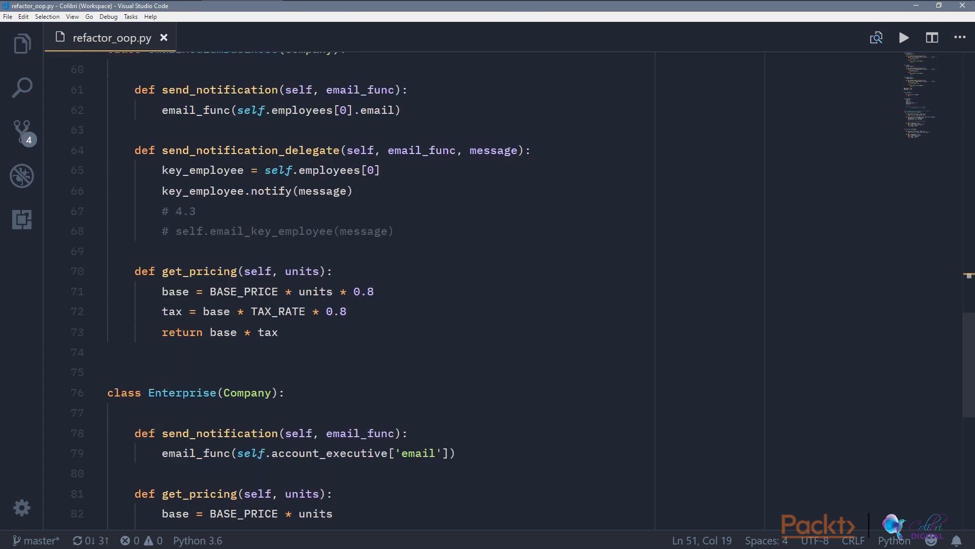
{"action": "scroll", "scroll_direction": "up", "scroll_amount": 3}
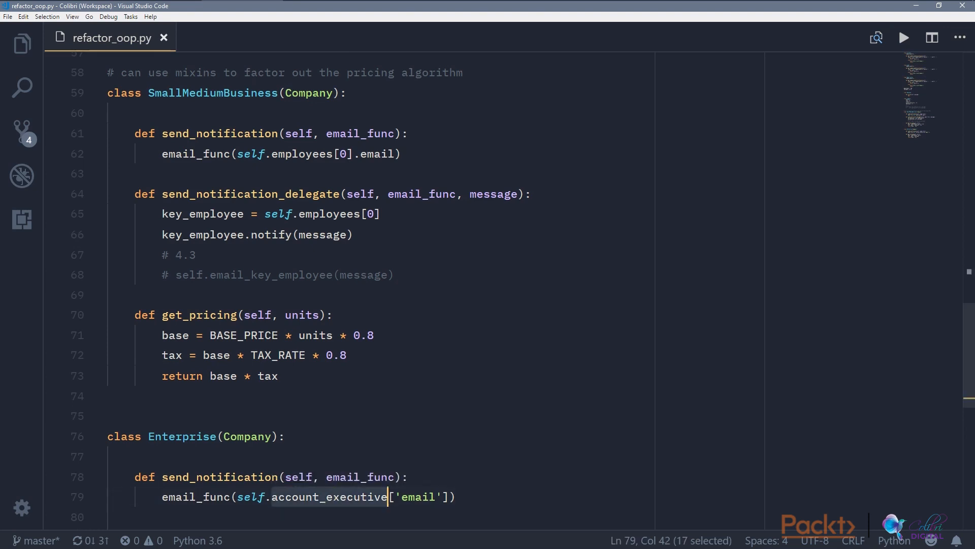
{"action": "scroll", "scroll_direction": "down", "scroll_amount": 3}
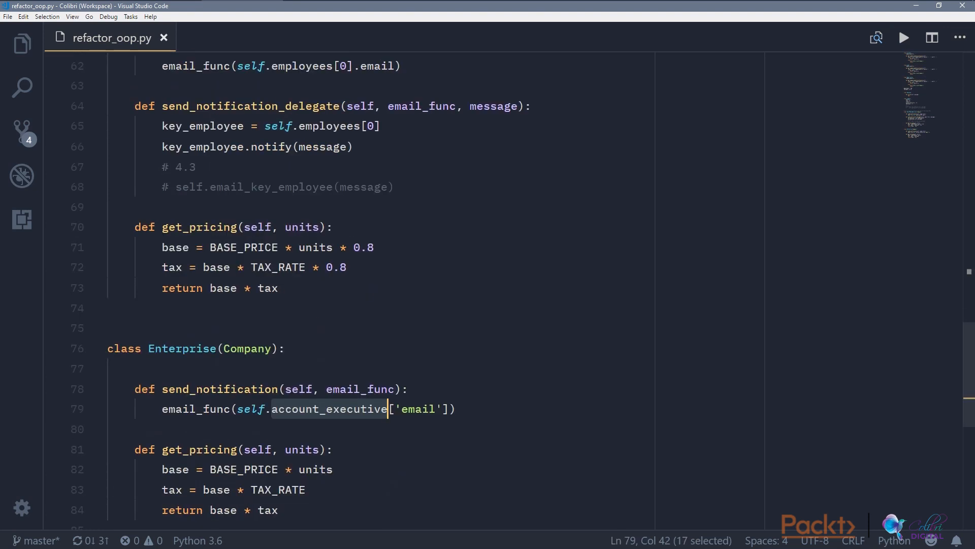
{"action": "scroll", "scroll_direction": "up", "scroll_amount": 3}
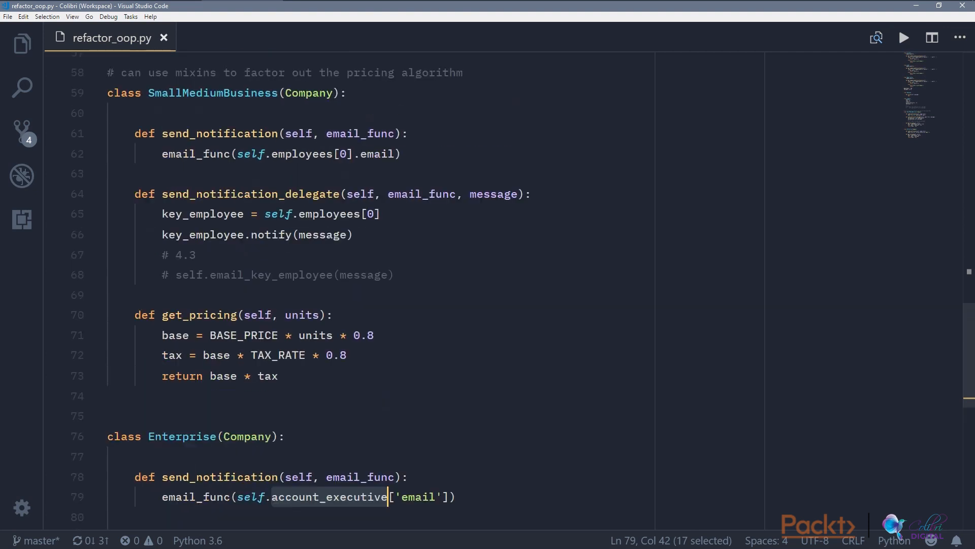
{"action": "scroll", "scroll_direction": "up", "scroll_amount": 3}
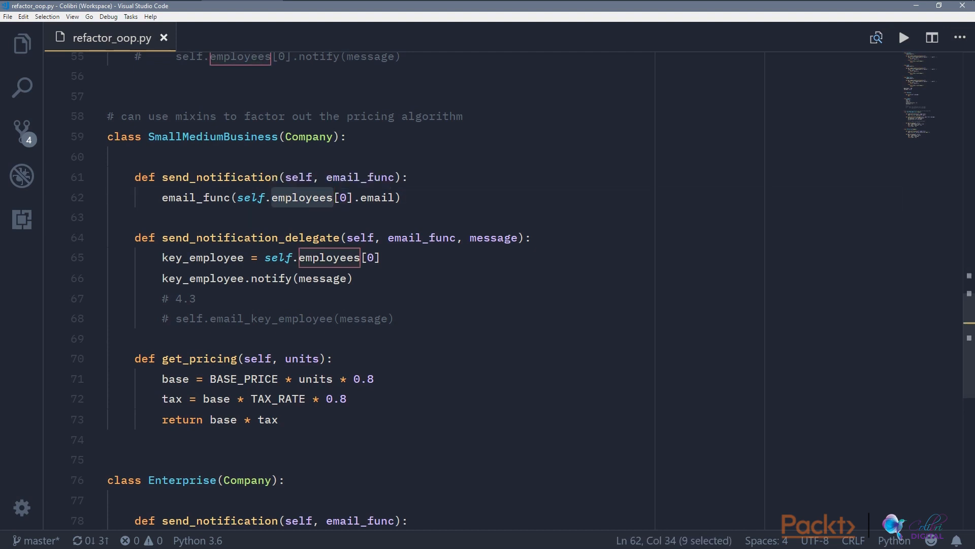
{"action": "scroll", "scroll_direction": "down", "scroll_amount": 3}
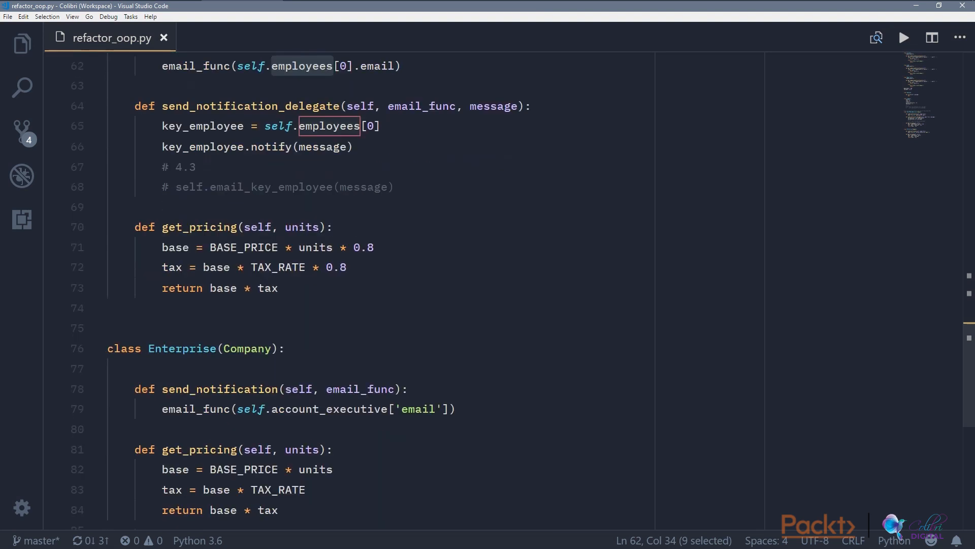
{"action": "scroll", "scroll_direction": "up", "scroll_amount": 3}
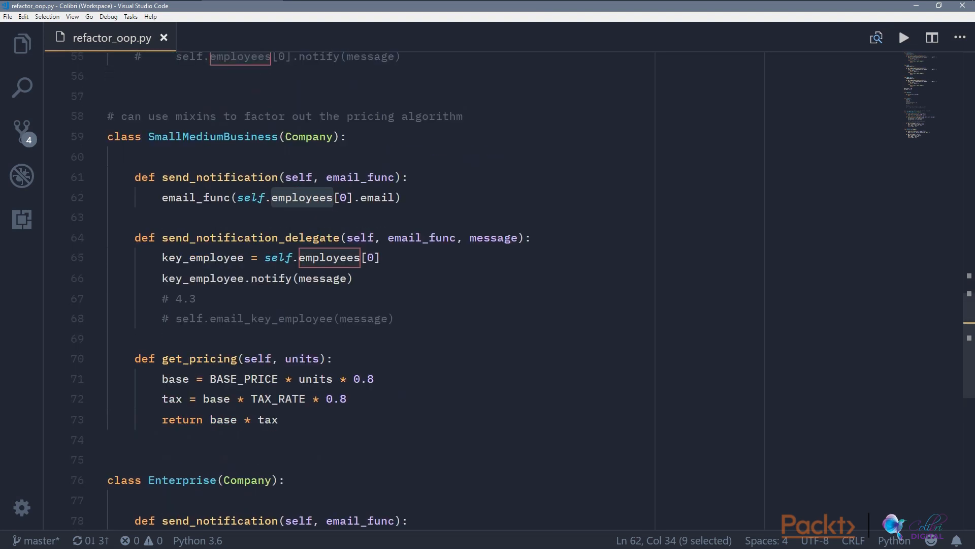
{"action": "scroll", "scroll_direction": "up", "scroll_amount": 3}
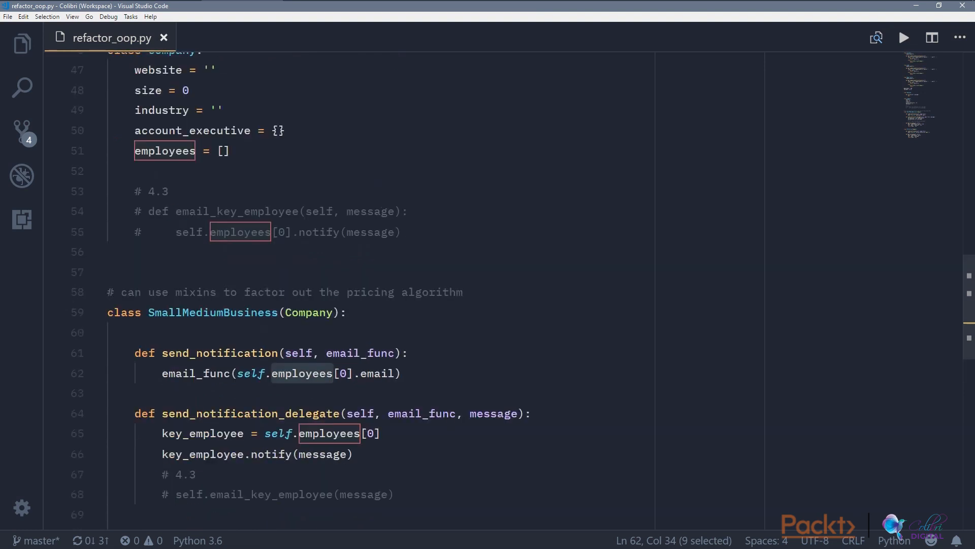
{"action": "scroll", "scroll_direction": "up", "scroll_amount": 3}
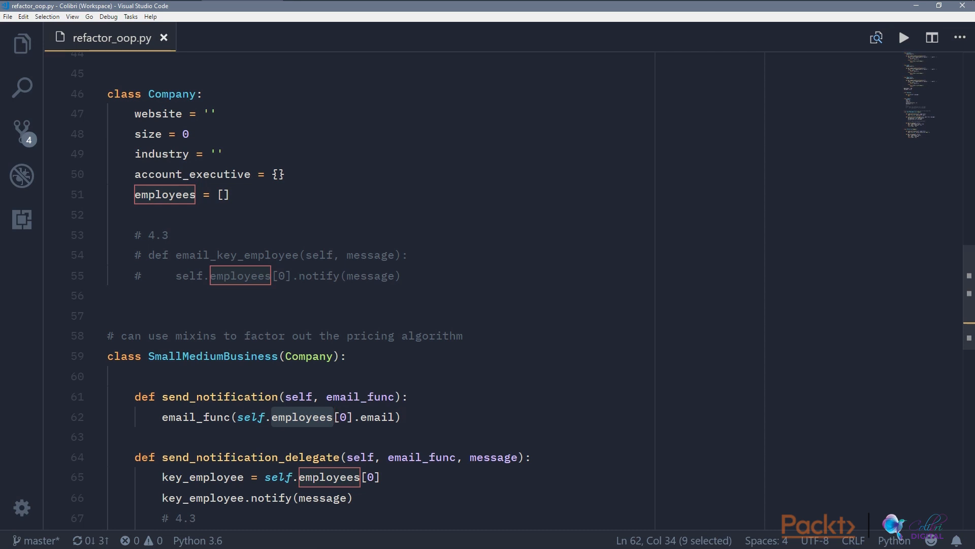
{"action": "scroll", "scroll_direction": "up", "scroll_amount": 3}
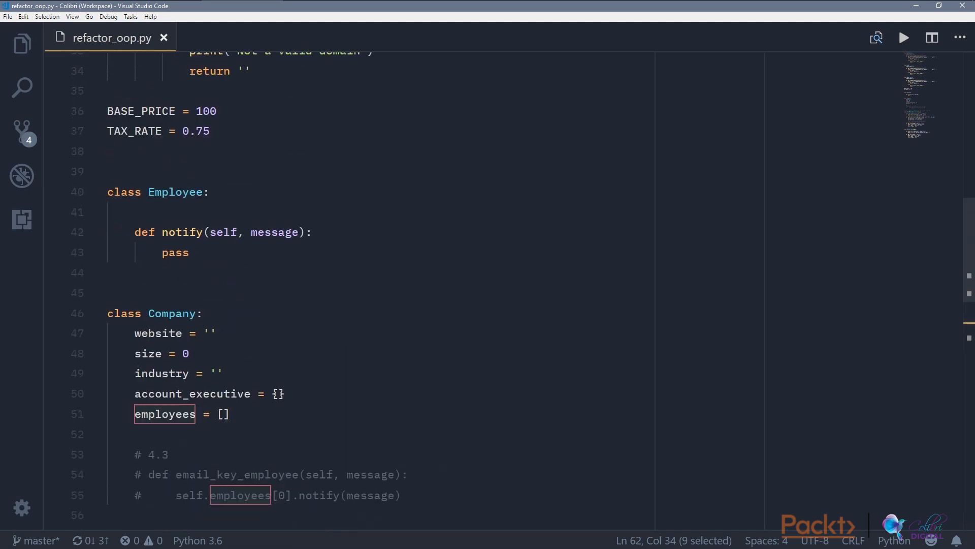
{"action": "scroll", "scroll_direction": "up", "scroll_amount": 3}
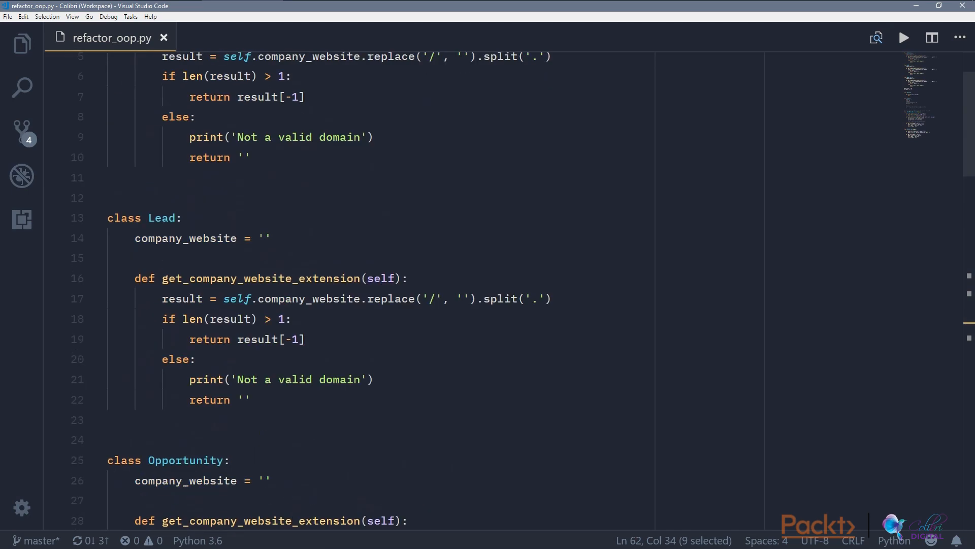
{"action": "scroll", "scroll_direction": "up", "scroll_amount": 3}
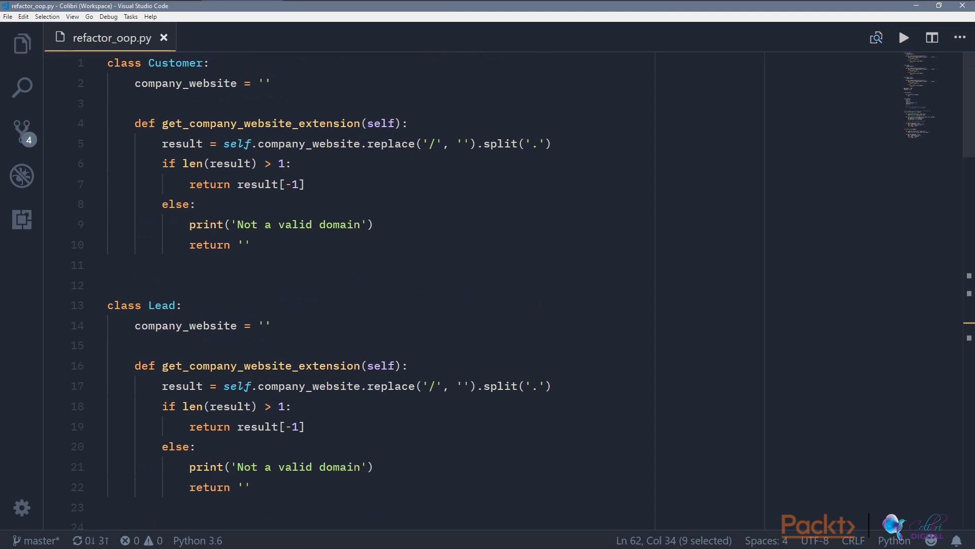
{"action": "scroll", "scroll_direction": "down", "scroll_amount": 3}
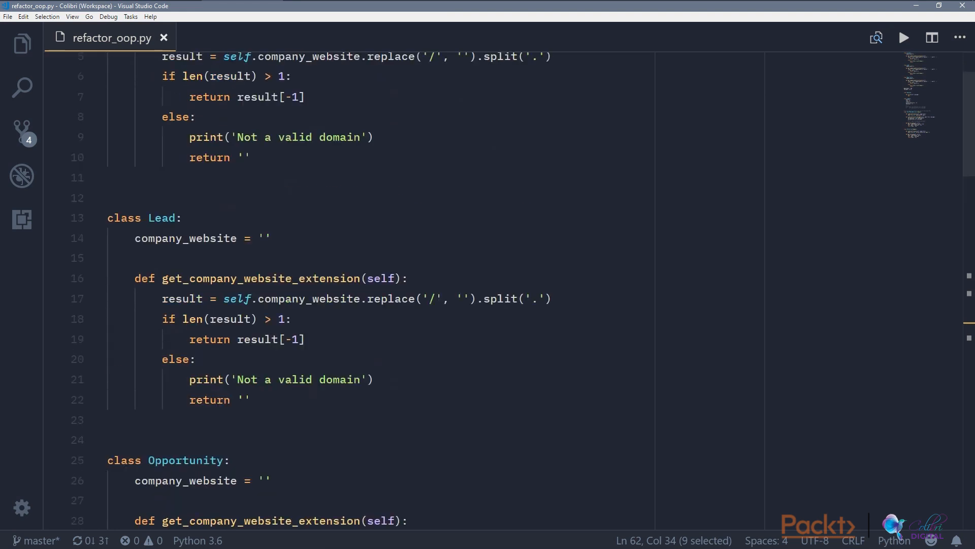
{"action": "scroll", "scroll_direction": "up", "scroll_amount": 3}
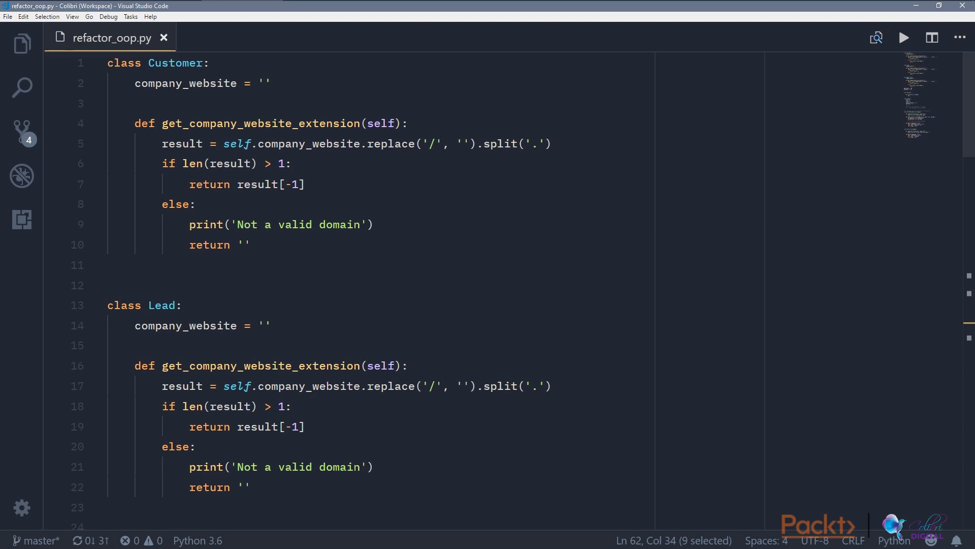
{"action": "scroll", "scroll_direction": "down", "scroll_amount": 3}
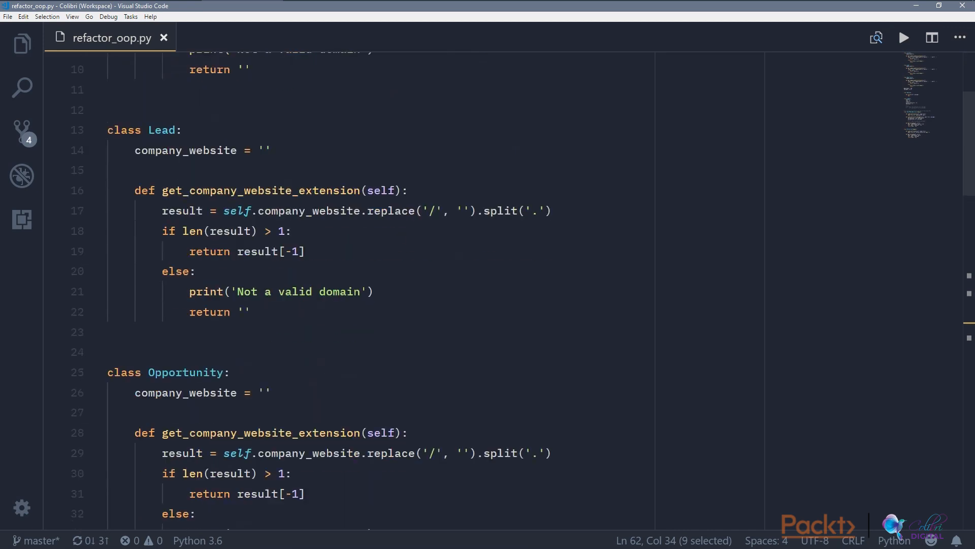
{"action": "scroll", "scroll_direction": "down", "scroll_amount": 3}
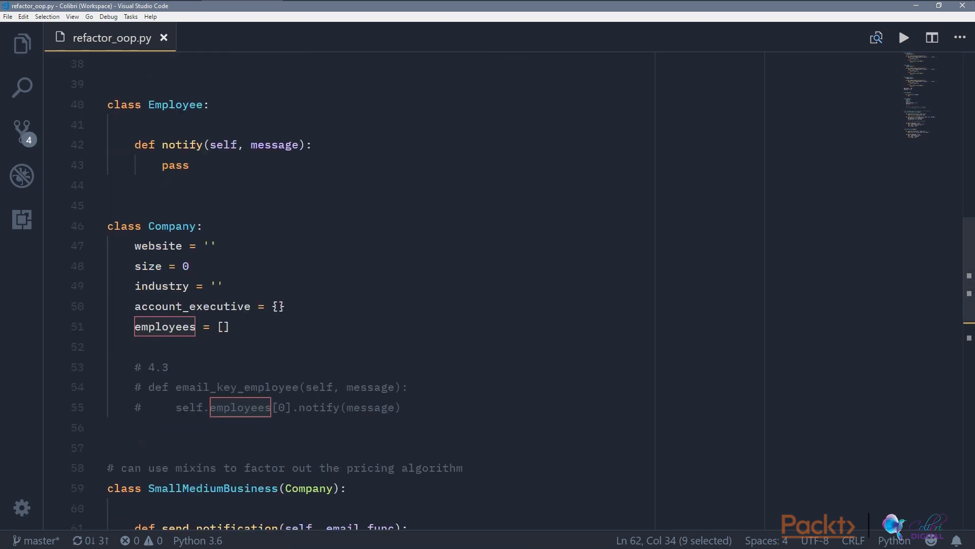
{"action": "scroll", "scroll_direction": "up", "scroll_amount": 3}
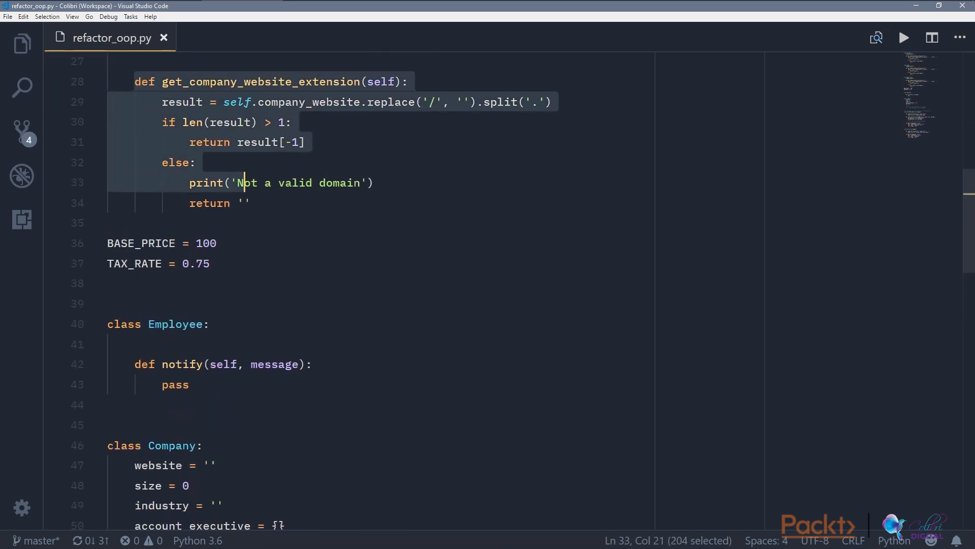
{"action": "scroll", "scroll_direction": "down", "scroll_amount": 3}
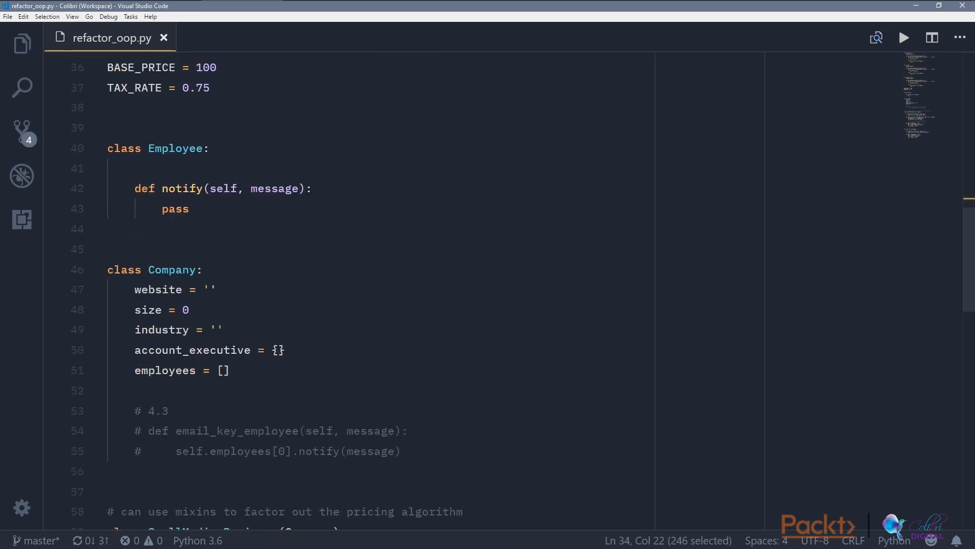
{"action": "mouse_move", "coordinate": [193, 349]}
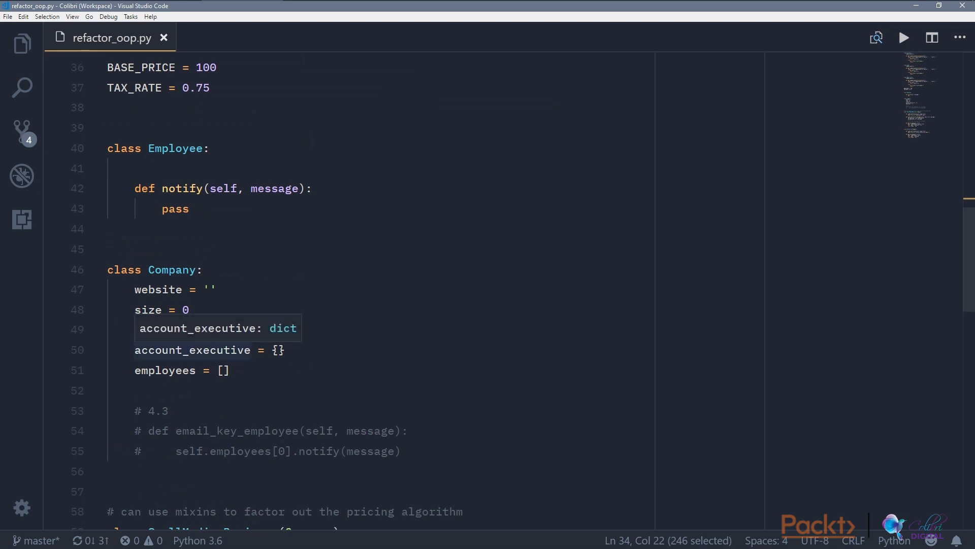
{"action": "scroll", "scroll_direction": "up", "scroll_amount": 3}
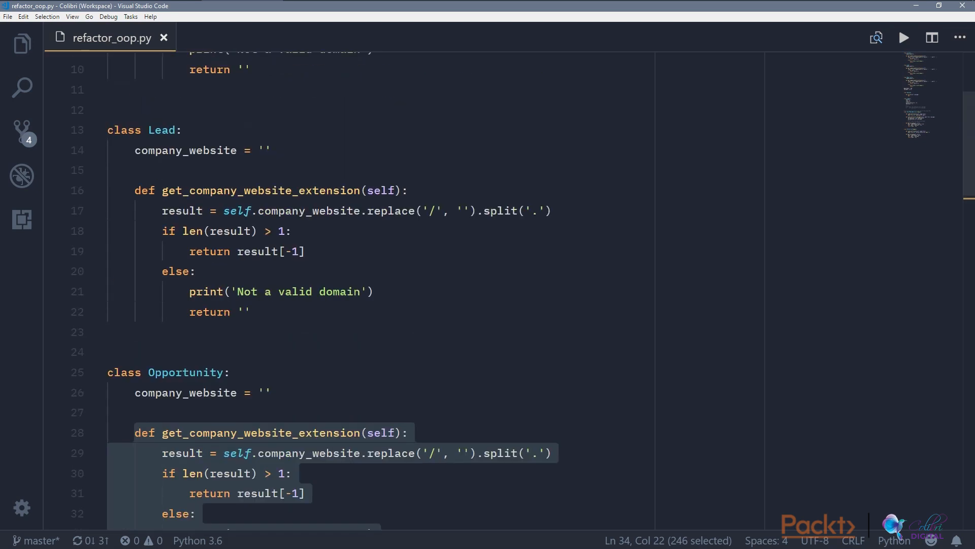
{"action": "scroll", "scroll_direction": "up", "scroll_amount": 3}
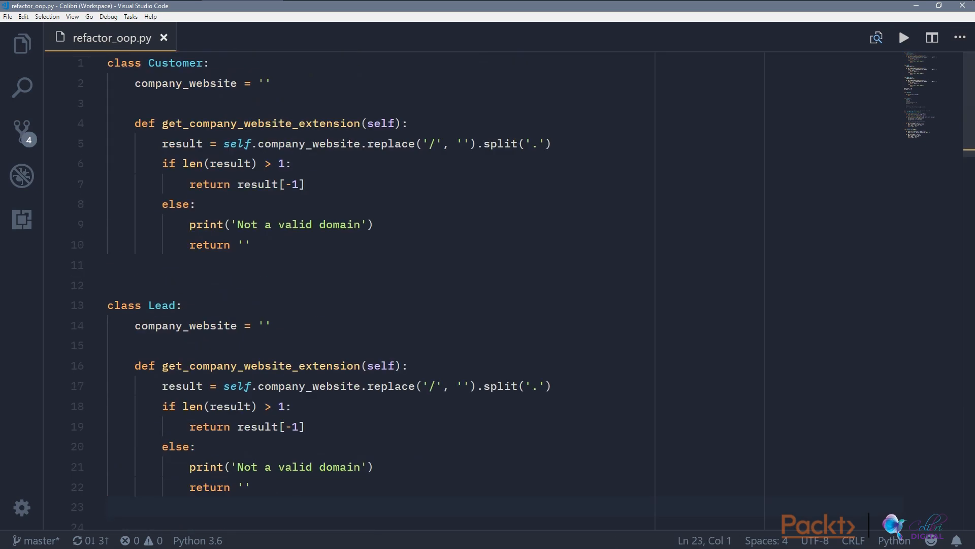
{"action": "mouse_move", "coordinate": [177, 63]}
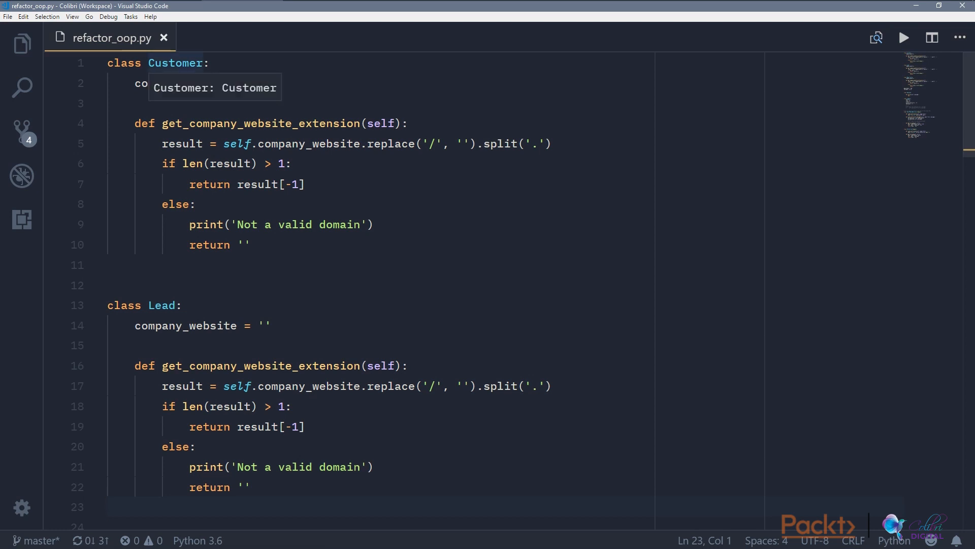
{"action": "scroll", "scroll_direction": "down", "scroll_amount": 3}
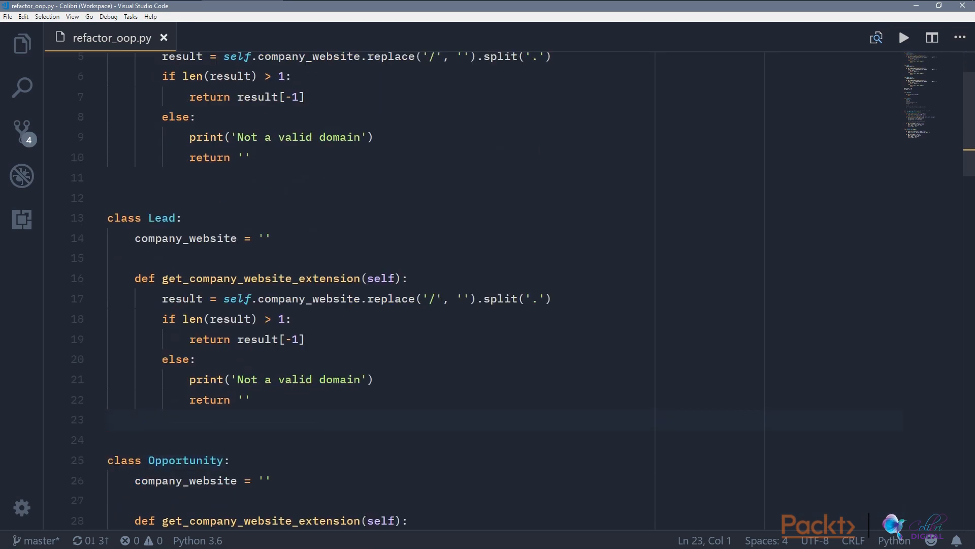
{"action": "mouse_move", "coordinate": [181, 297]}
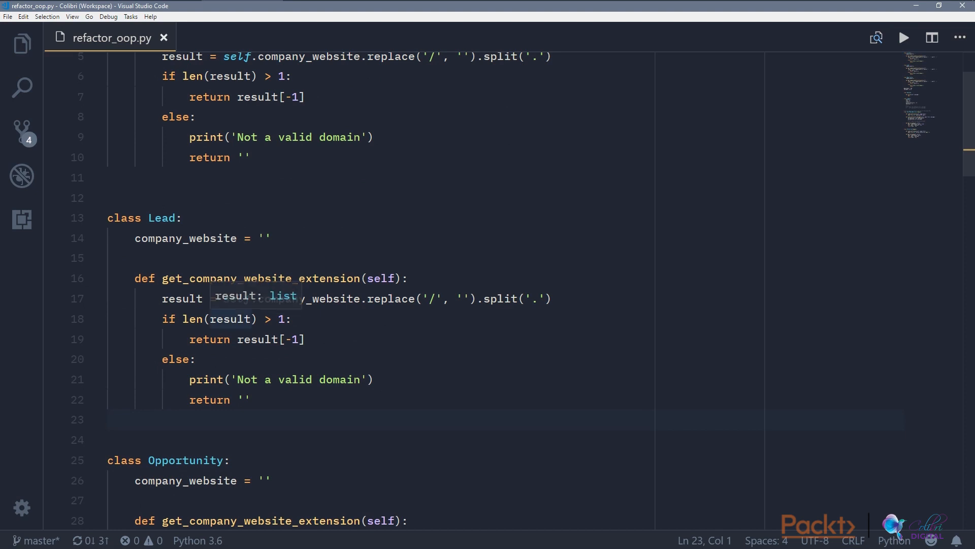
{"action": "scroll", "scroll_direction": "down", "scroll_amount": 3}
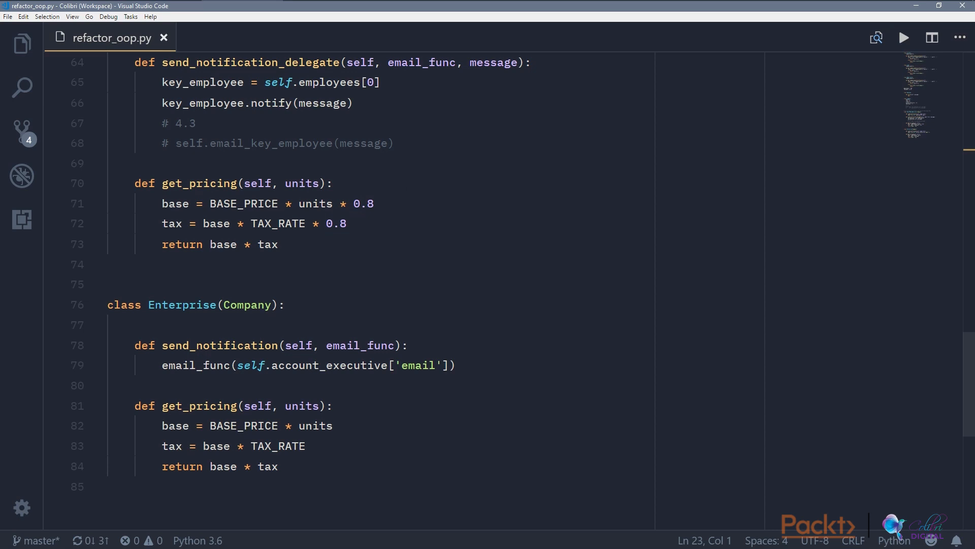
Step: Scroll to the end of refactor_oop.py showing both get_pricing methods side by side
{"action": "scroll", "scroll_direction": "up", "scroll_amount": 3}
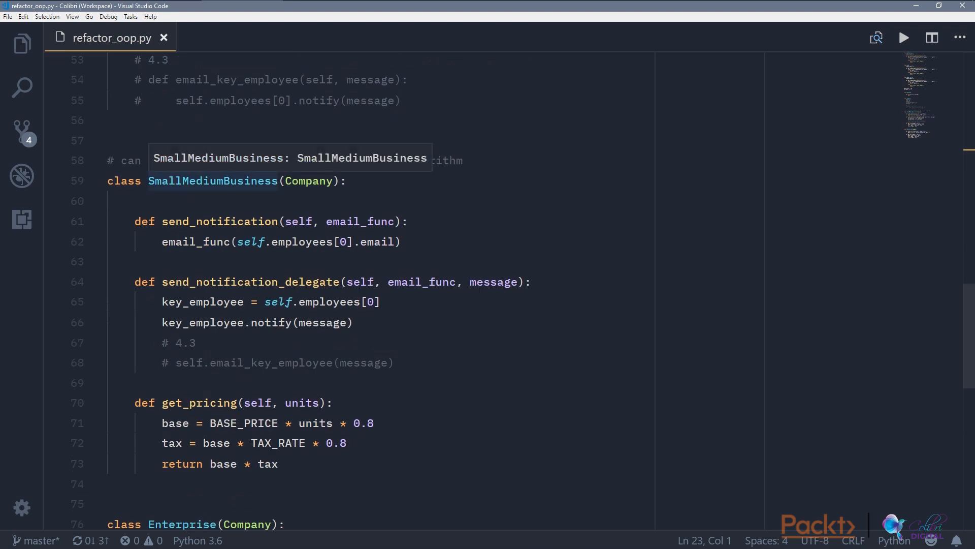
{"action": "scroll", "scroll_direction": "down", "scroll_amount": 3}
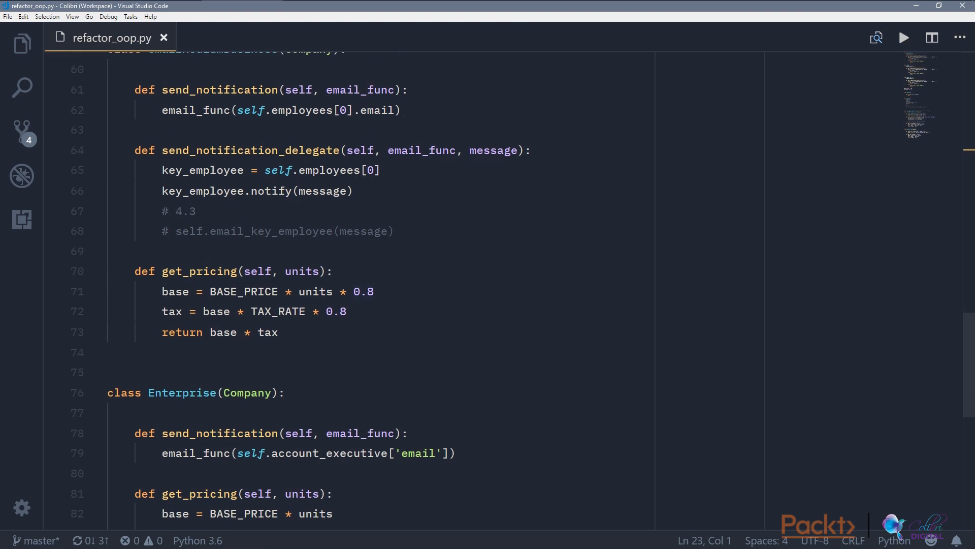
{"action": "scroll", "scroll_direction": "down", "scroll_amount": 3}
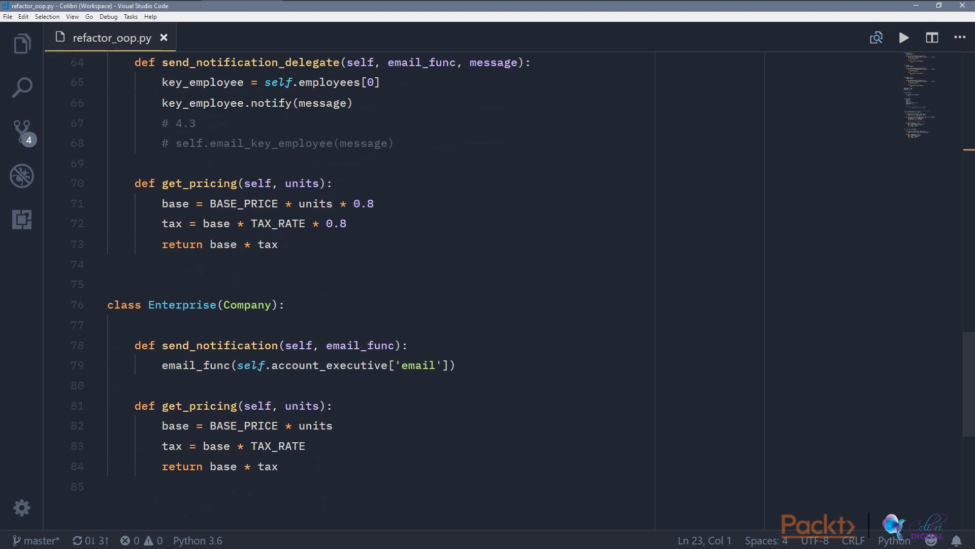
{"action": "mouse_move", "coordinate": [279, 445]}
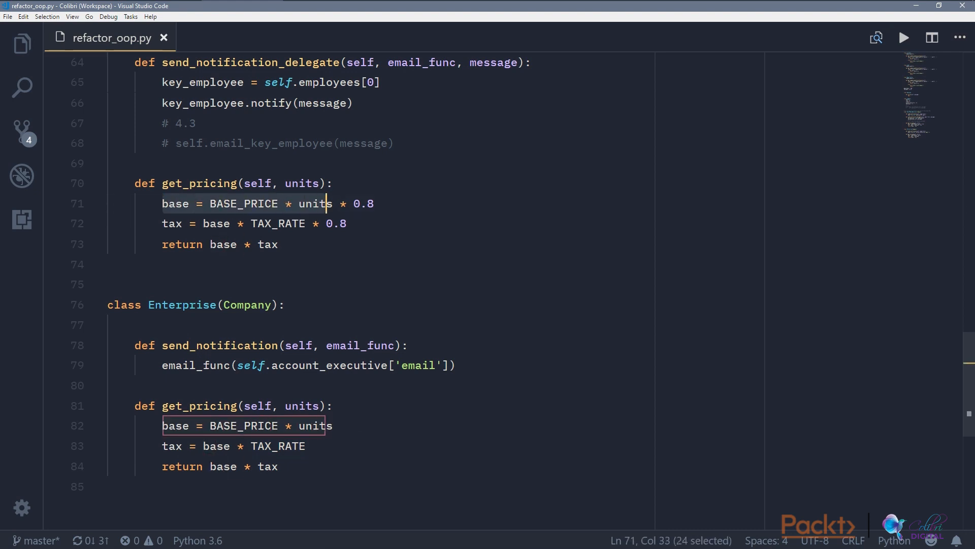
{"action": "key", "text": "shift+right"}
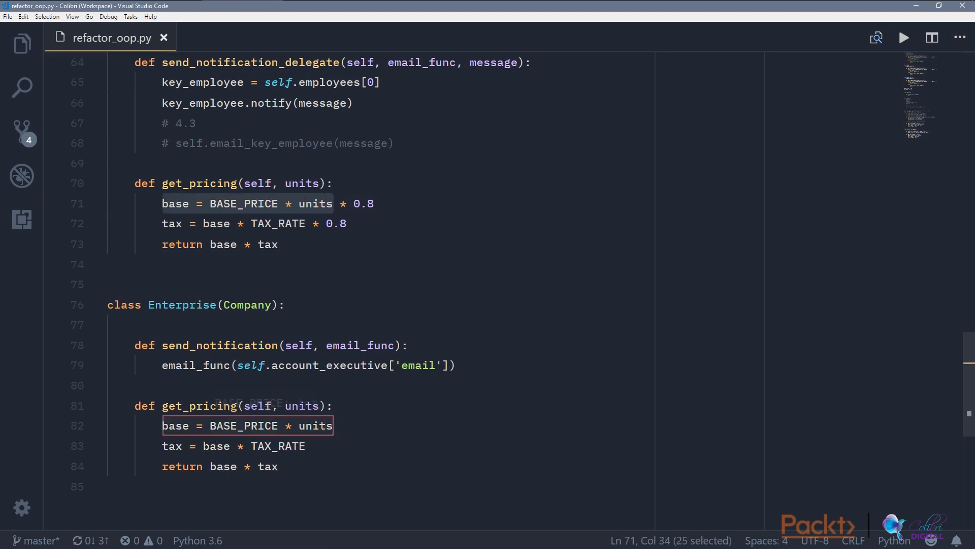
{"action": "left_click", "coordinate": [164, 223]}
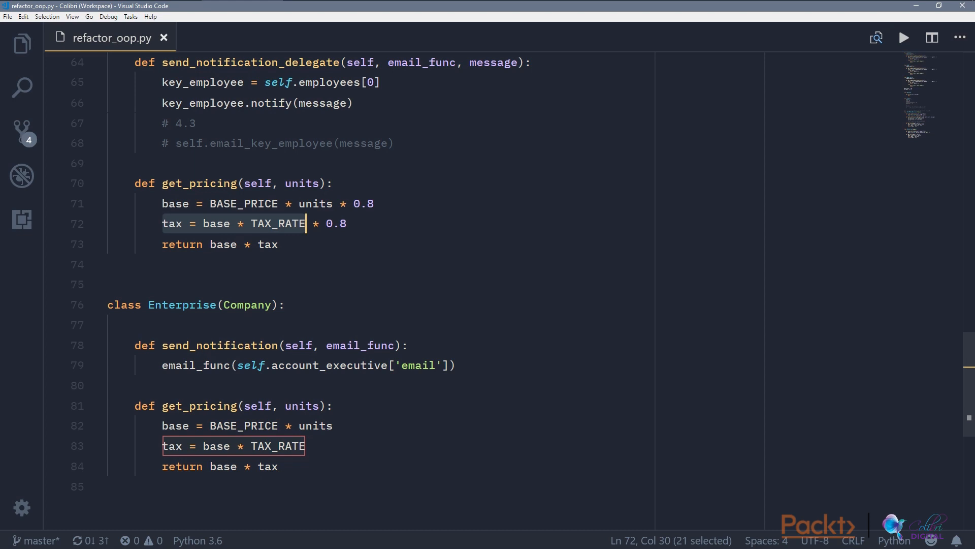
{"action": "scroll", "scroll_direction": "up", "scroll_amount": 3}
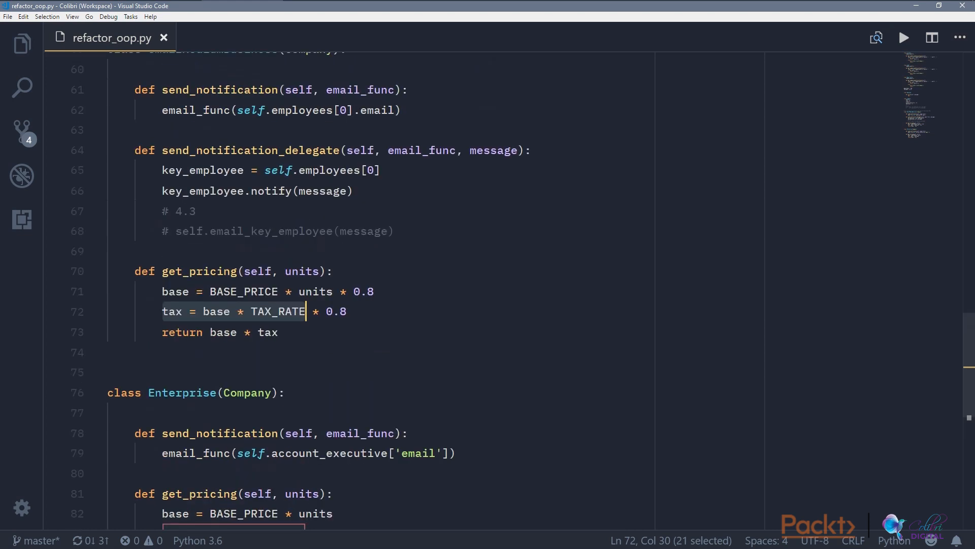
{"action": "scroll", "scroll_direction": "down", "scroll_amount": 3}
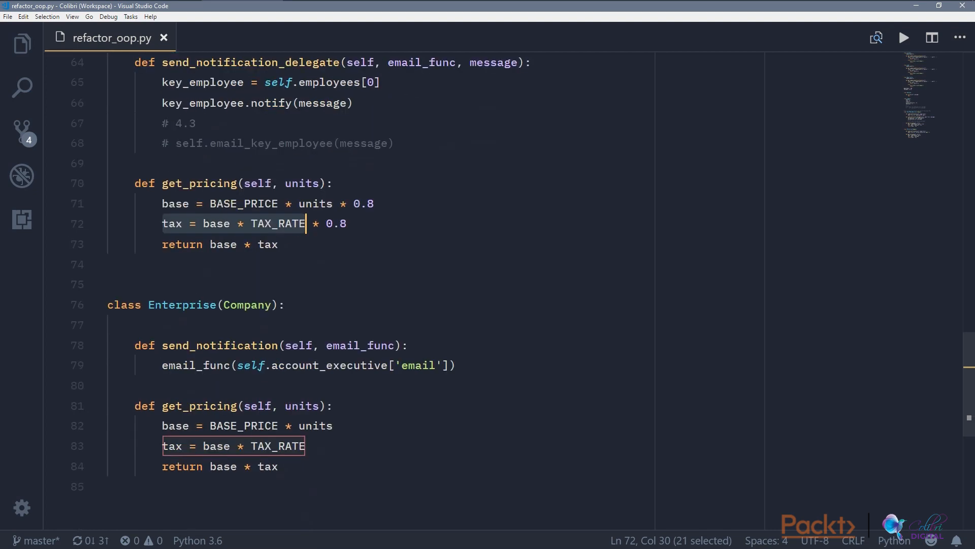
{"action": "left_click", "coordinate": [205, 183]}
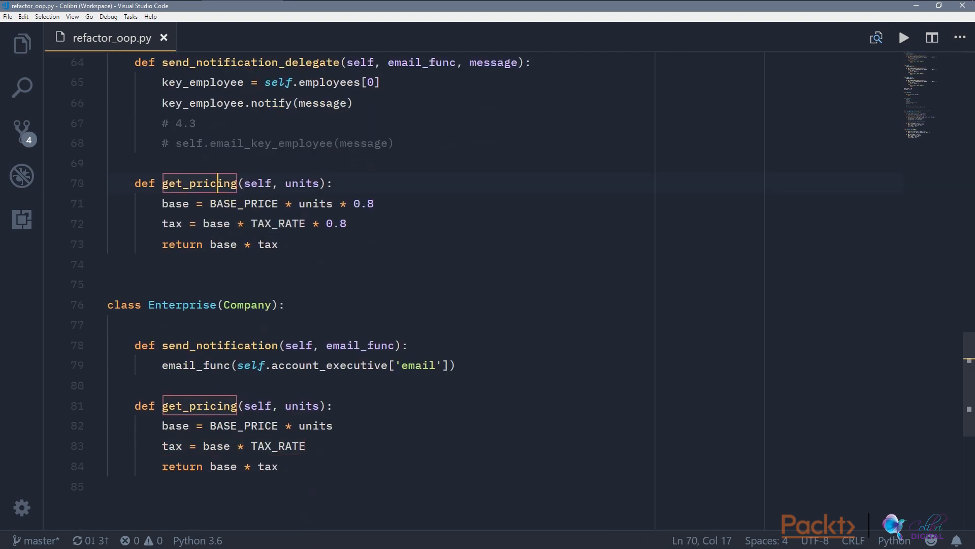
{"action": "scroll", "scroll_direction": "up", "scroll_amount": 3}
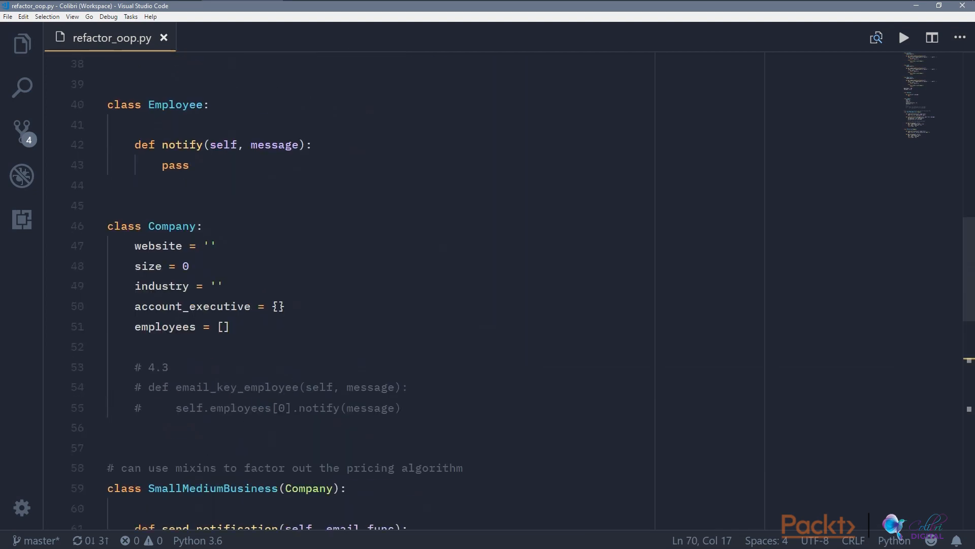
{"action": "scroll", "scroll_direction": "down", "scroll_amount": 3}
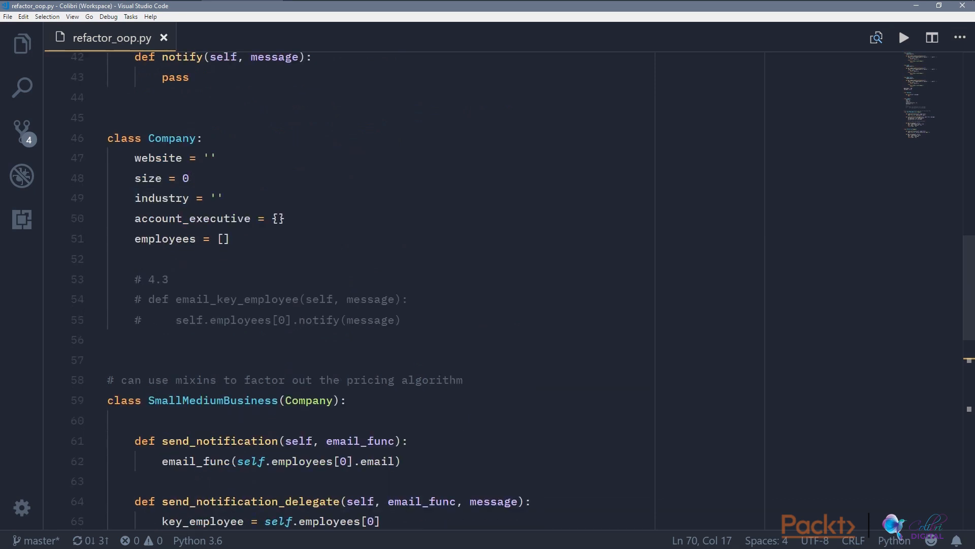
{"action": "scroll", "scroll_direction": "down", "scroll_amount": 3}
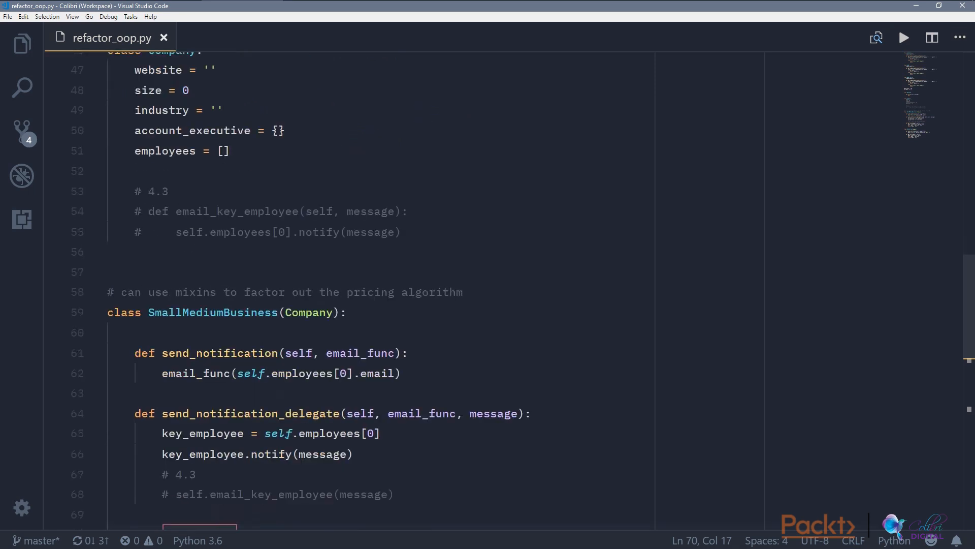
{"action": "scroll", "scroll_direction": "down", "scroll_amount": 3}
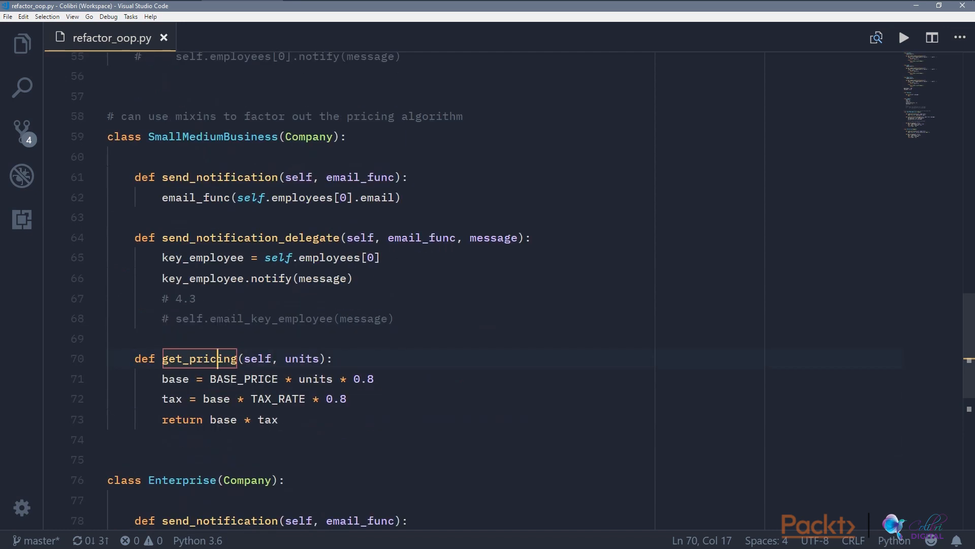
{"action": "mouse_move", "coordinate": [212, 136]}
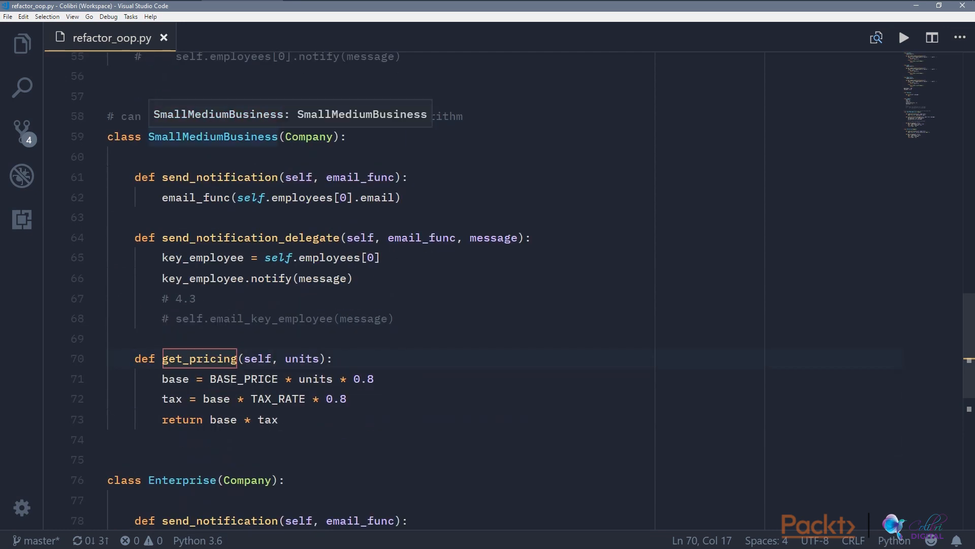
{"action": "scroll", "scroll_direction": "down", "scroll_amount": 3}
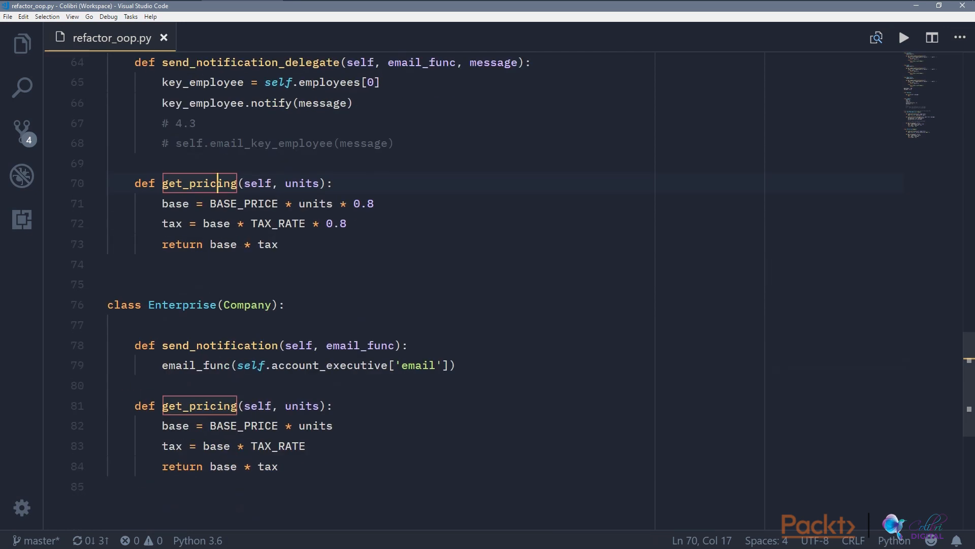
{"action": "scroll", "scroll_direction": "up", "scroll_amount": 3}
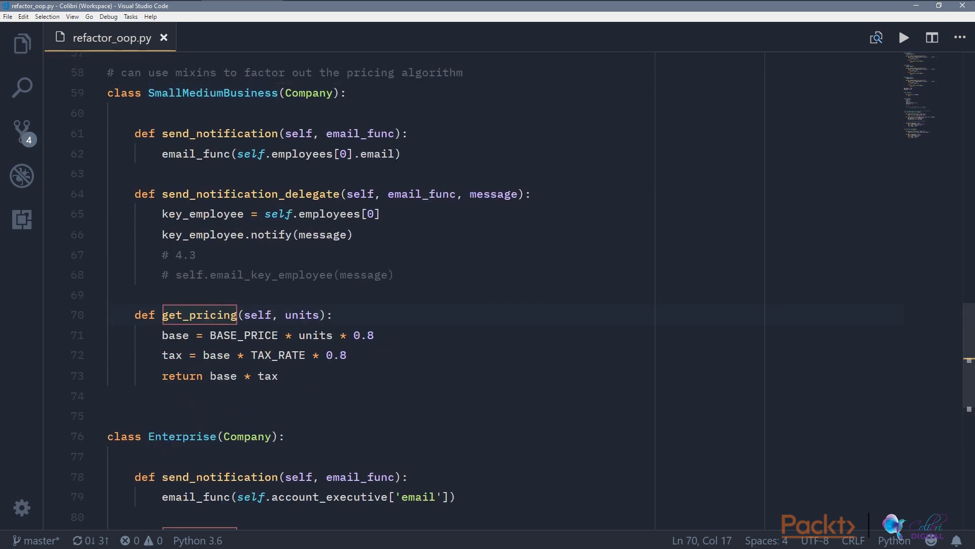
{"action": "scroll", "scroll_direction": "down", "scroll_amount": 3}
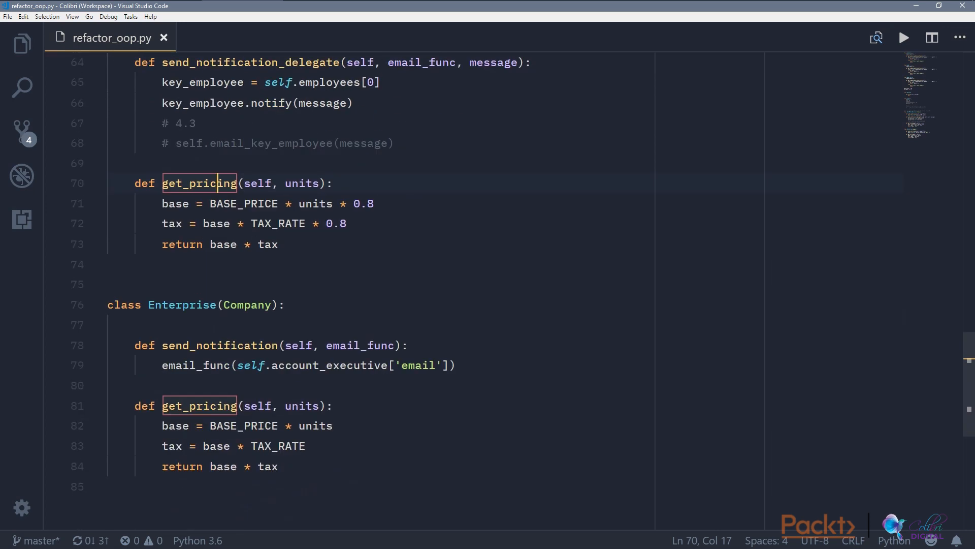